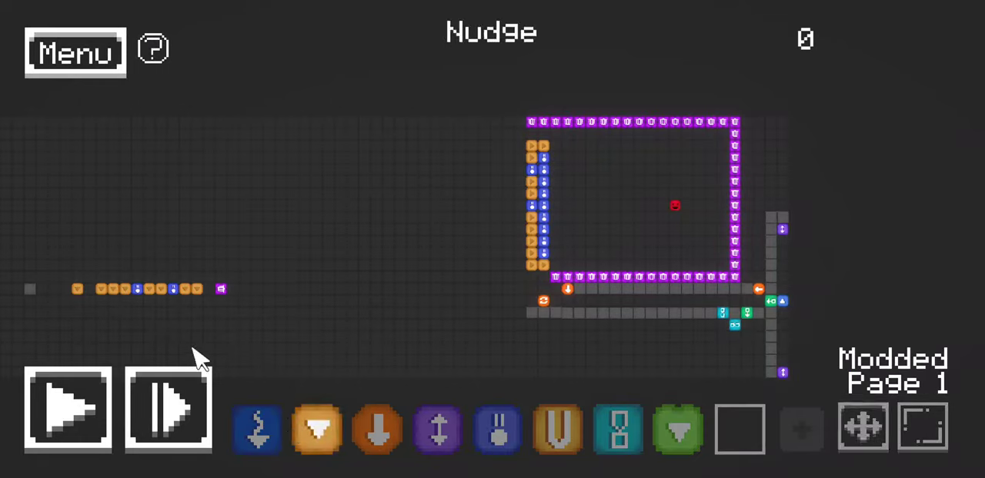
pyautogui.moveTo(223, 257)
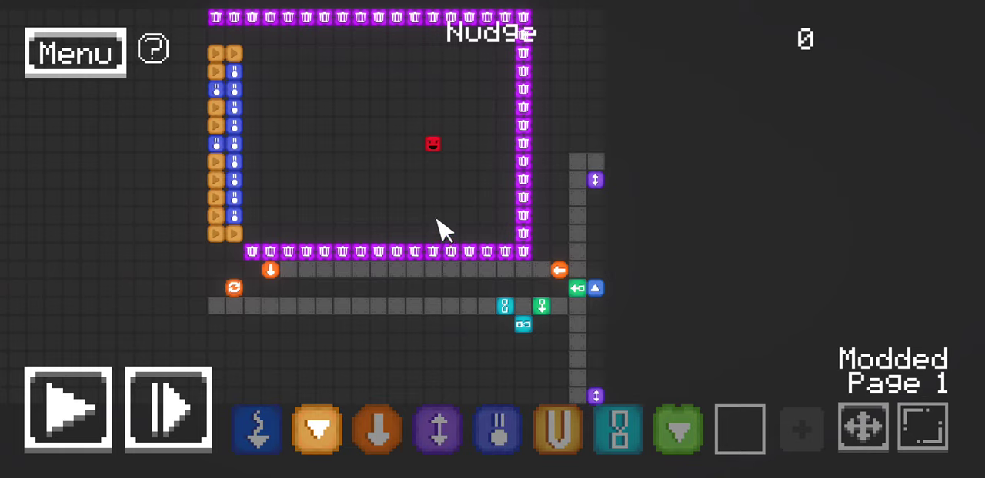
pyautogui.moveTo(431, 228)
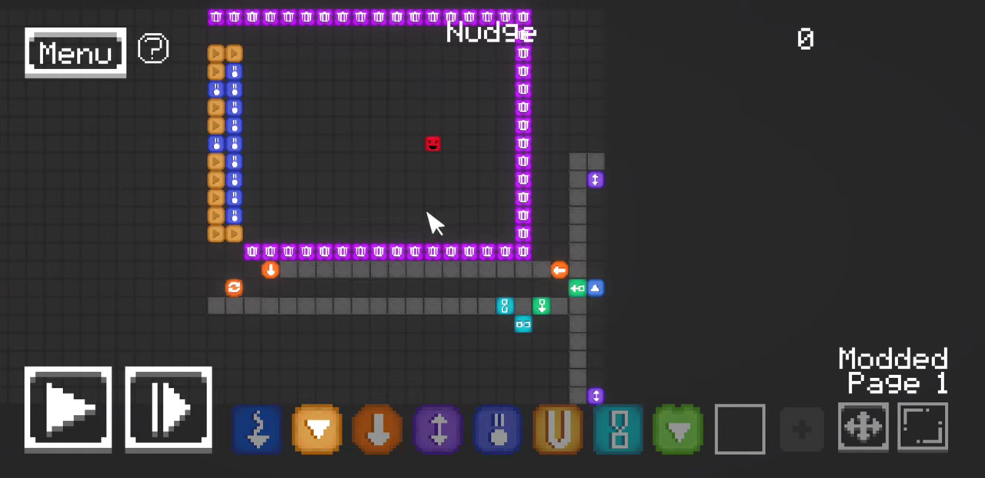
pyautogui.moveTo(424, 237)
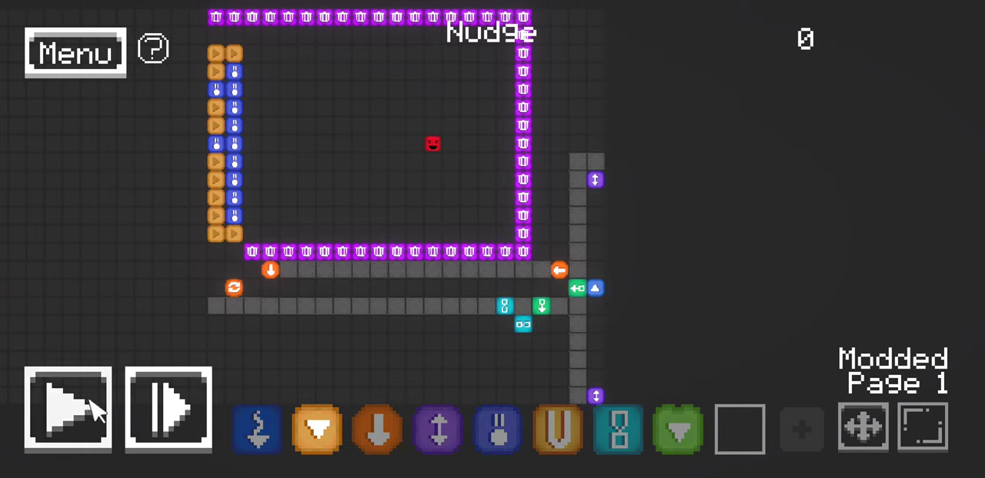
# Run the Nudge contraption until the sliding walls break into the enclosure around tick 37.
pyautogui.click(68, 410)
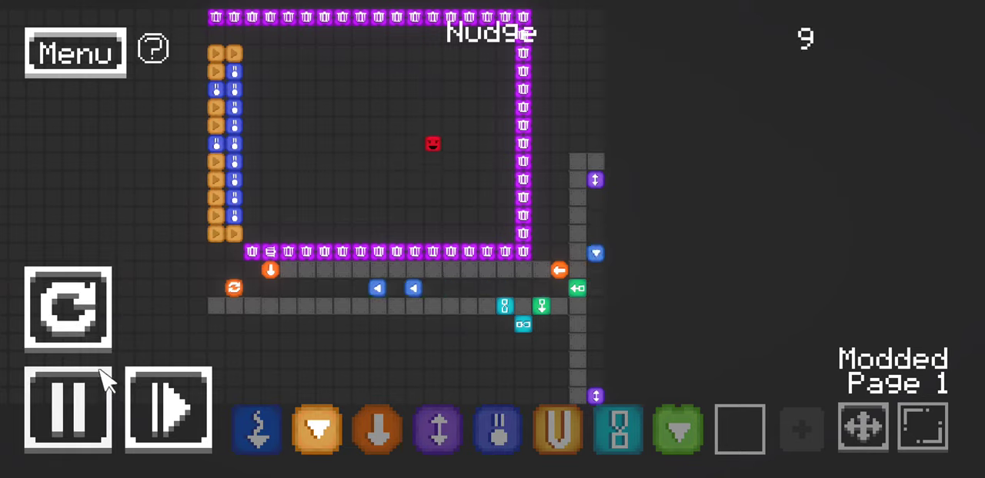
pyautogui.click(167, 407)
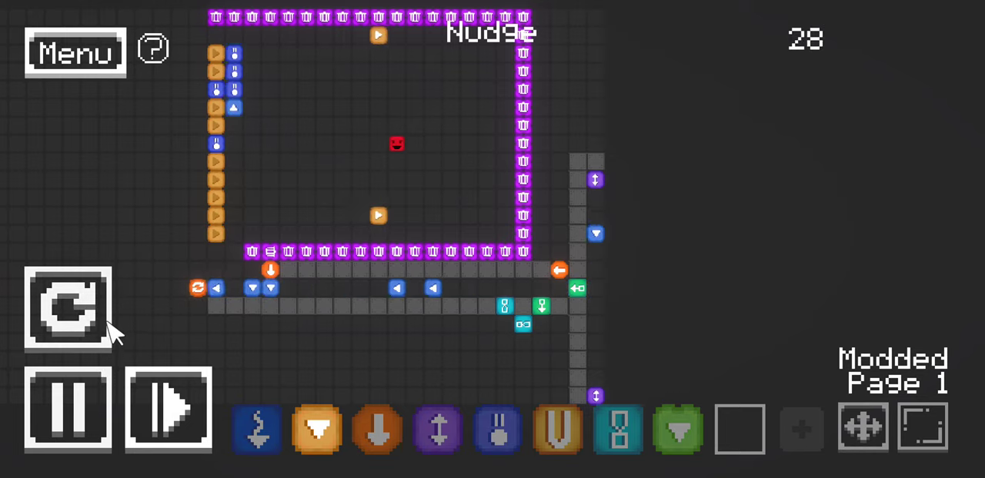
pyautogui.click(168, 409)
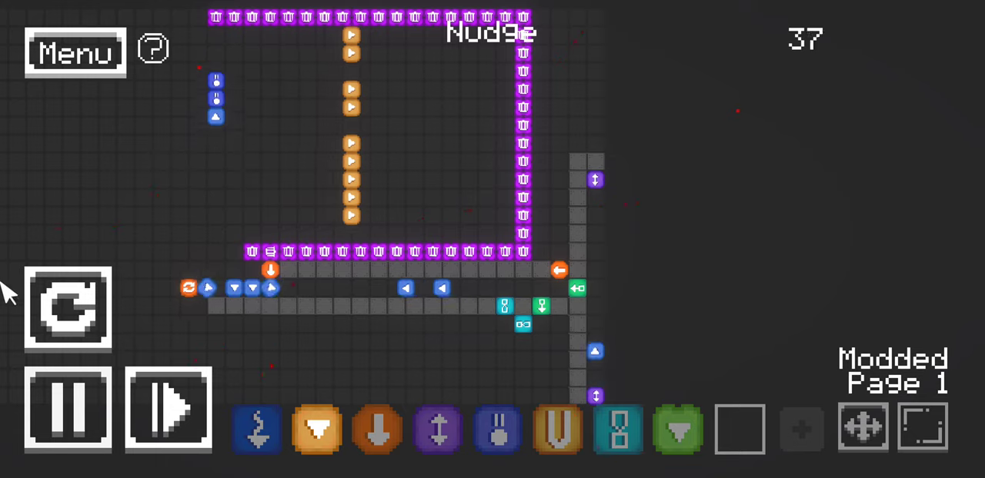
# Stop the simulation and bring up the Fall contraption at tick 0 with the red player cell enclosed.
pyautogui.click(68, 410)
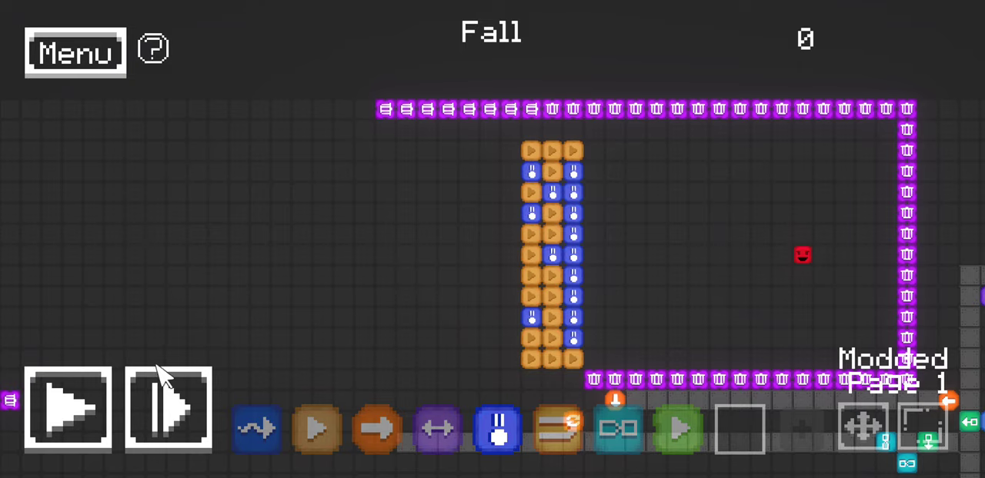
pyautogui.click(68, 408)
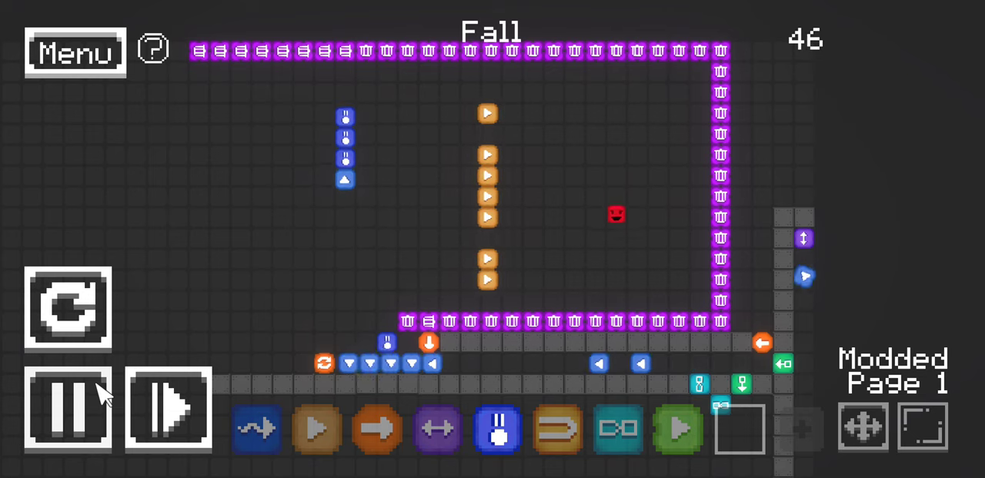
pyautogui.click(68, 308)
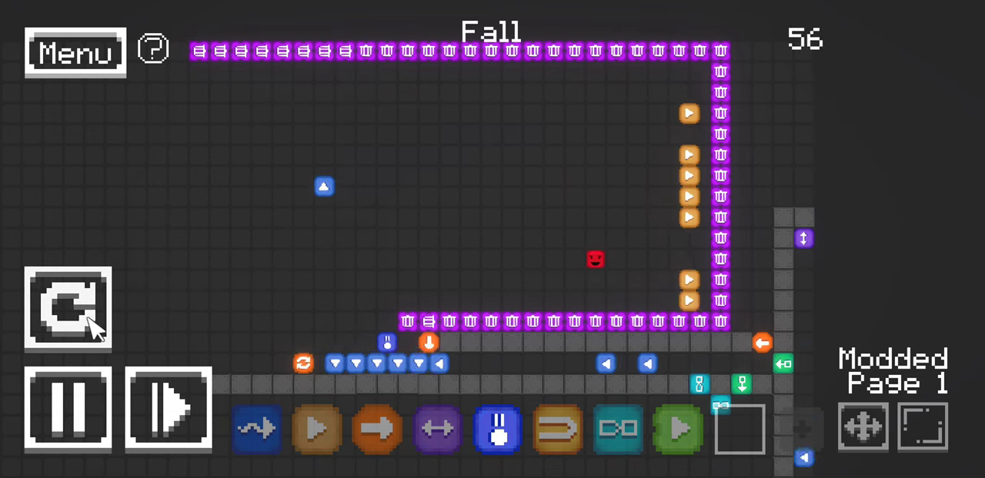
pyautogui.click(67, 310)
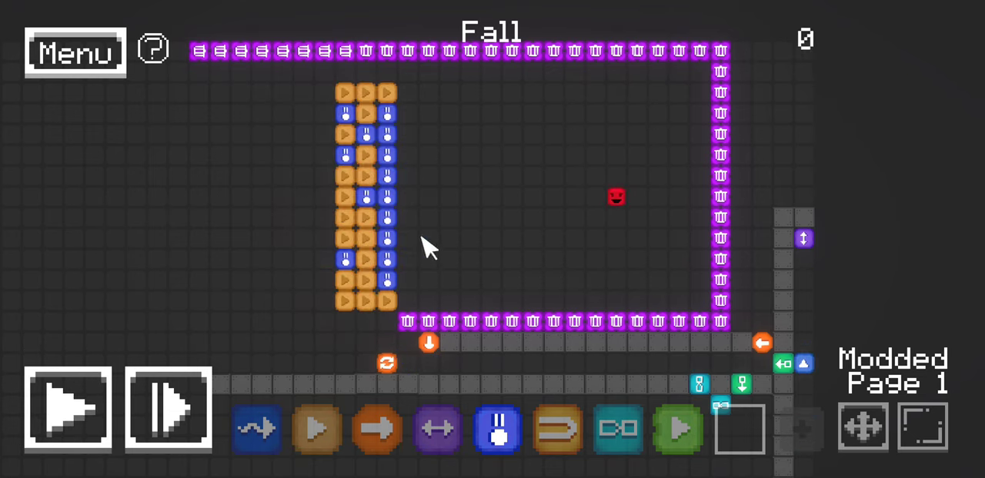